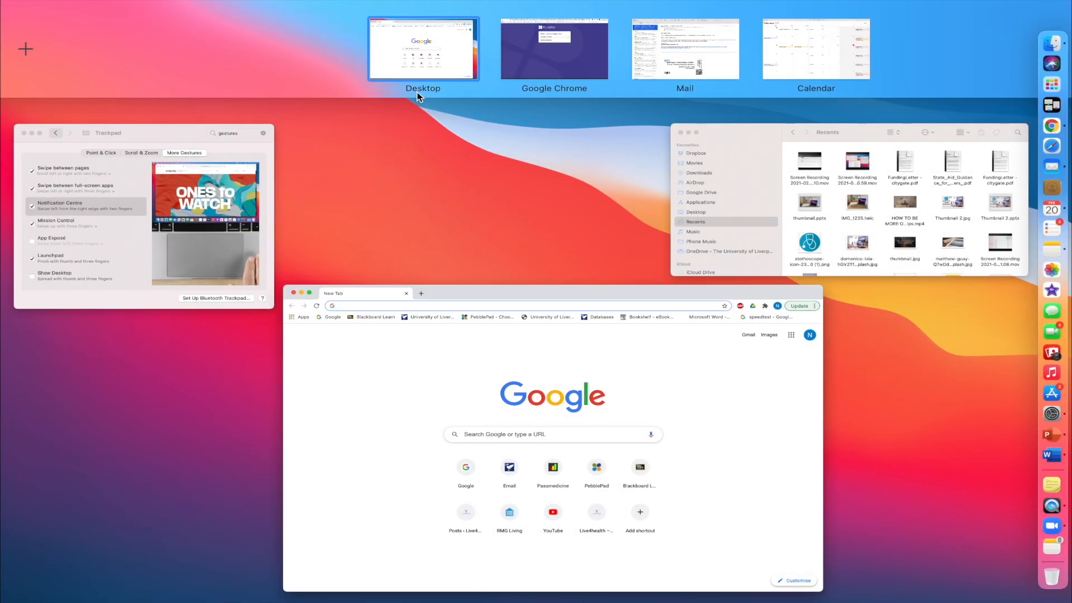
mouse_move(470, 48)
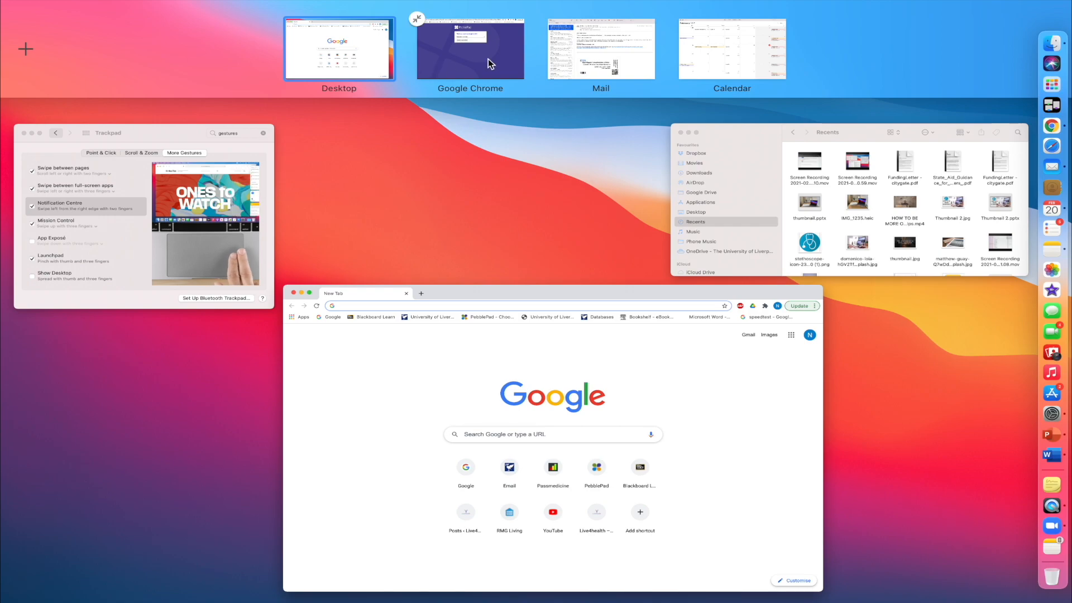
mouse_move(509, 56)
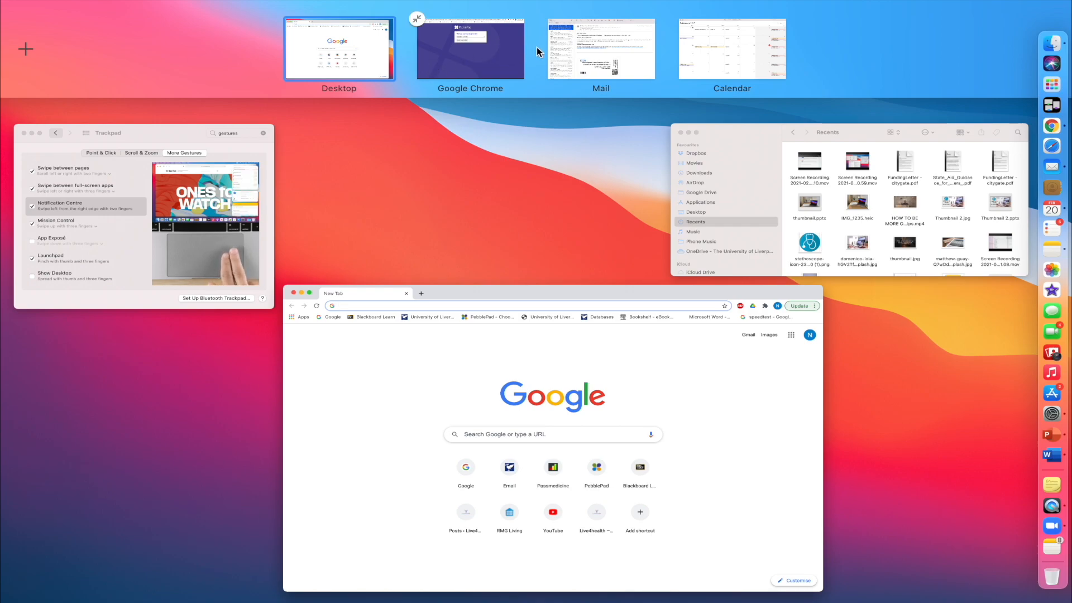
mouse_move(741, 48)
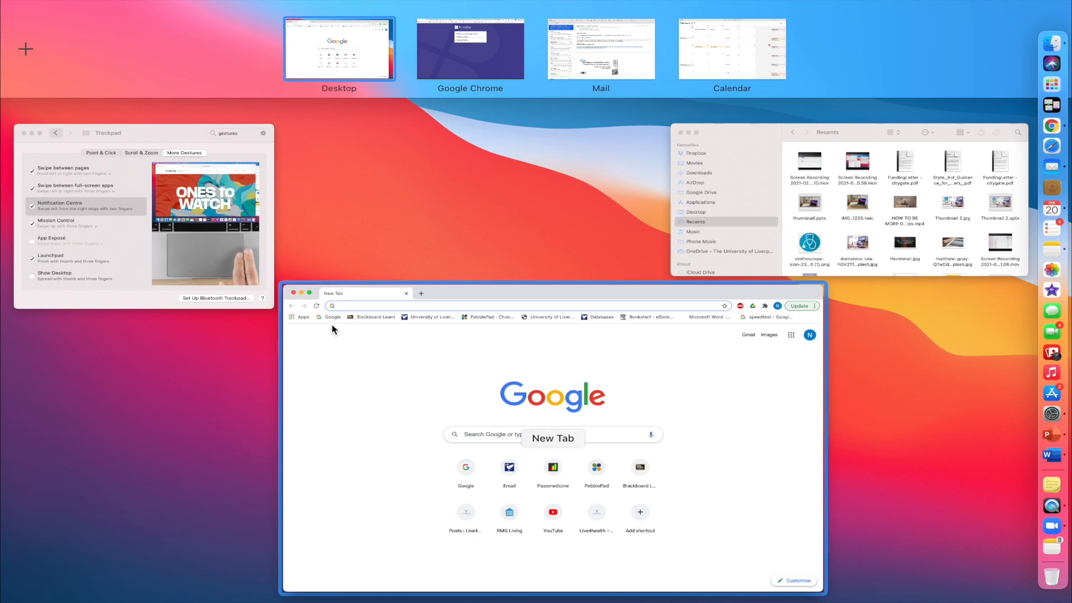
Bring Chrome's New Tab window to the front from Mission Control
left_click(553, 437)
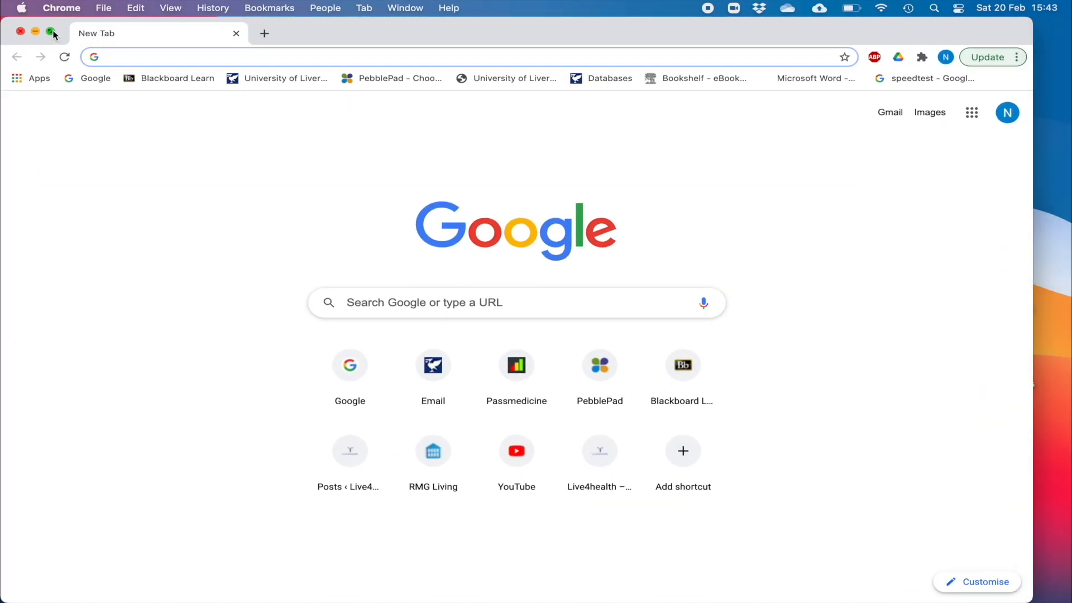
mouse_move(50, 33)
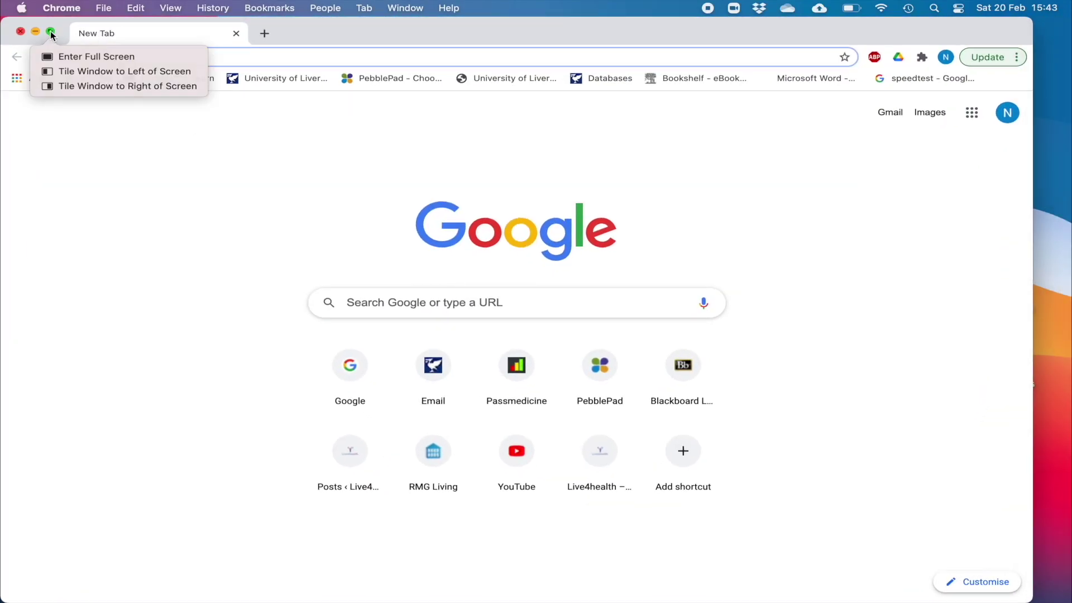